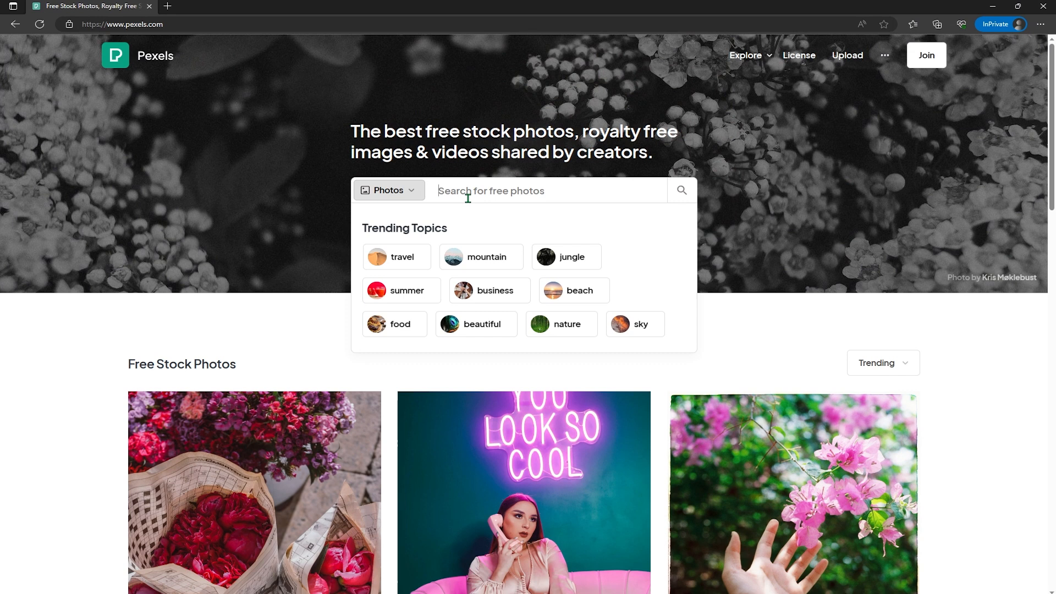
Search Pexels for 'vhs', switch to video results and open the static TV screen clip
type("vhs")
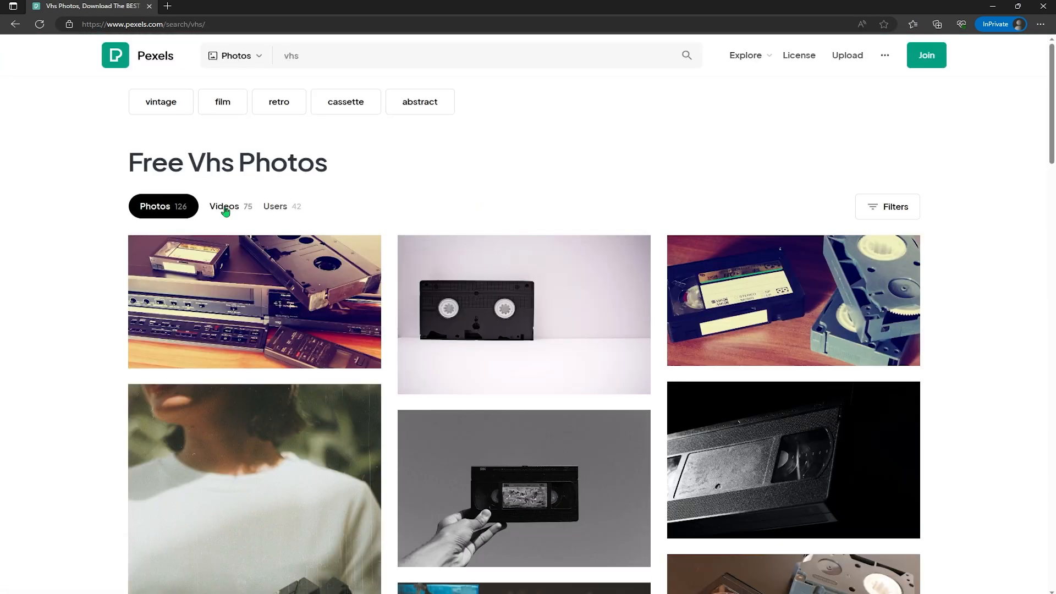
left_click(224, 206)
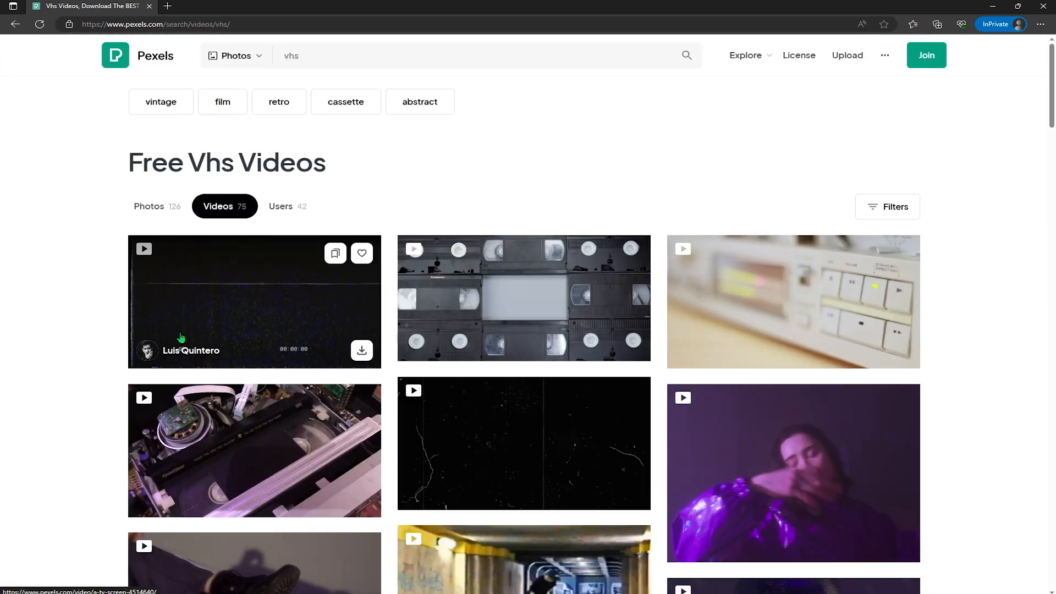
left_click(255, 302)
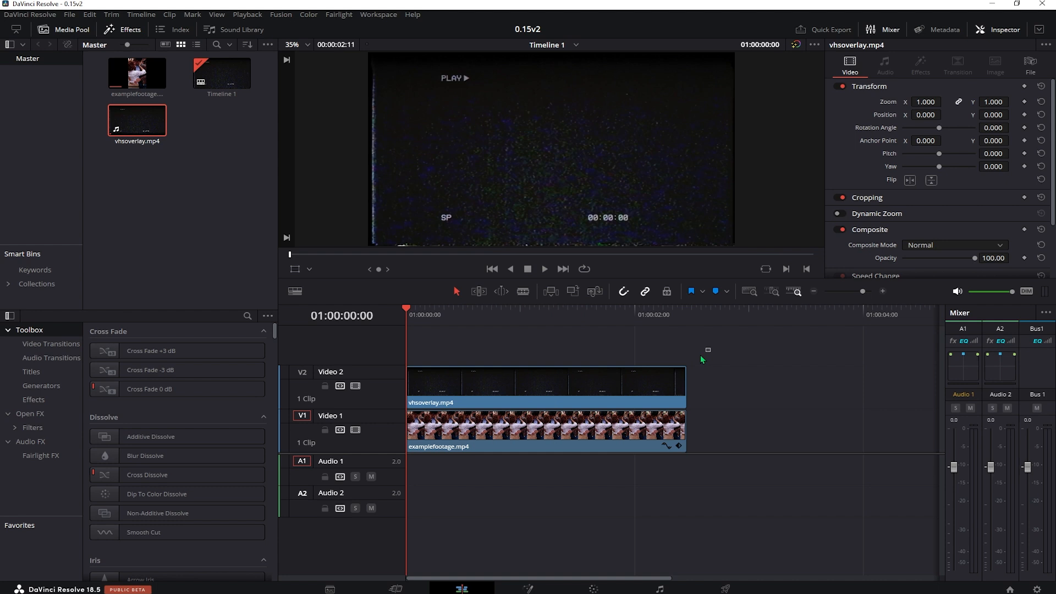
Select vhsoverlay.mp4 on V2 to show its Composite settings in the Inspector
left_click(546, 385)
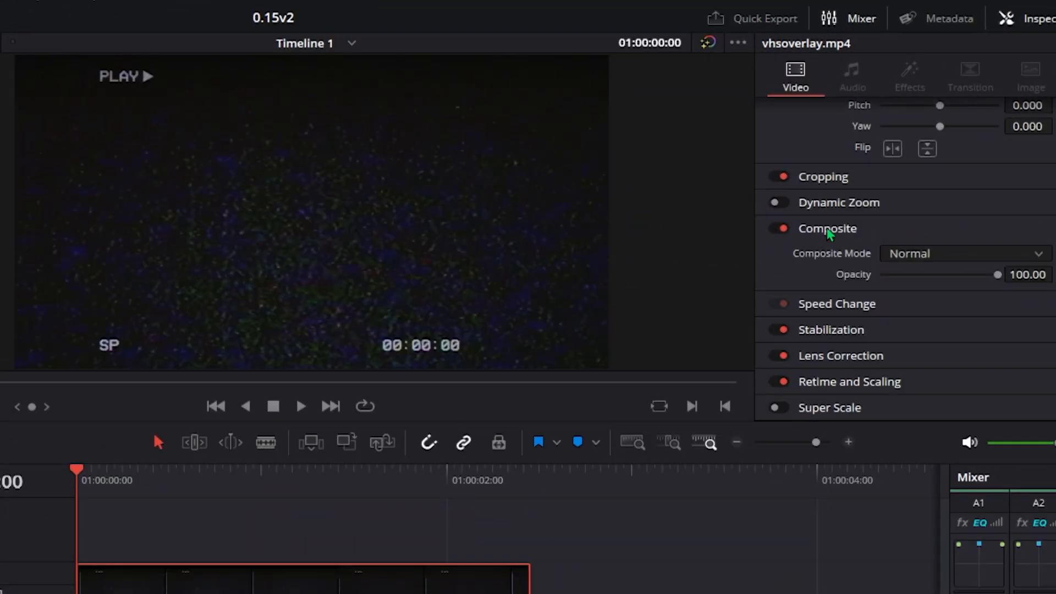
Set the VHS overlay's composite mode to Screen so the couple shows through the static
left_click(964, 253)
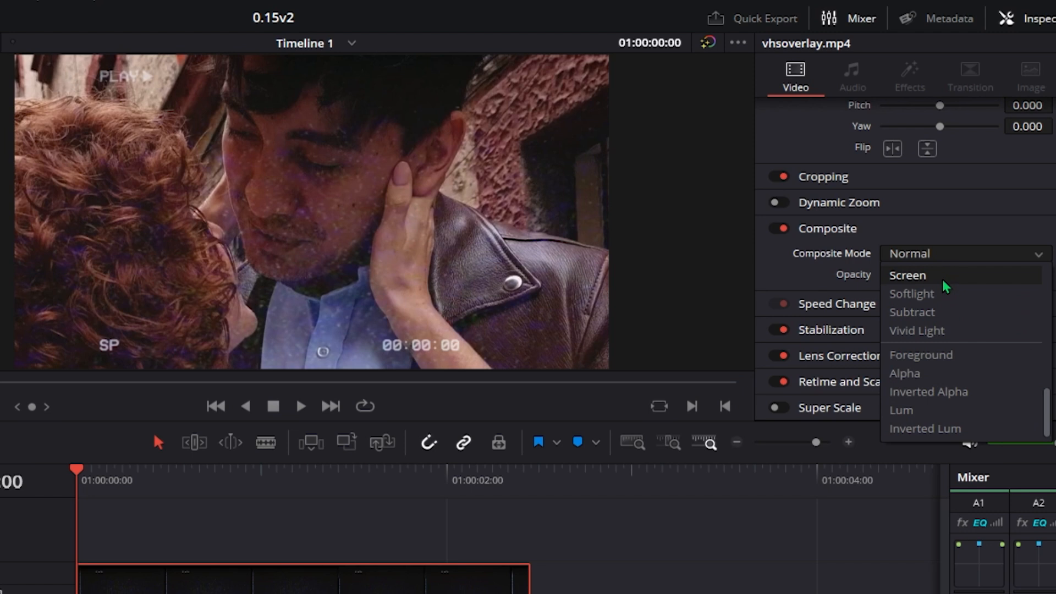
left_click(908, 275)
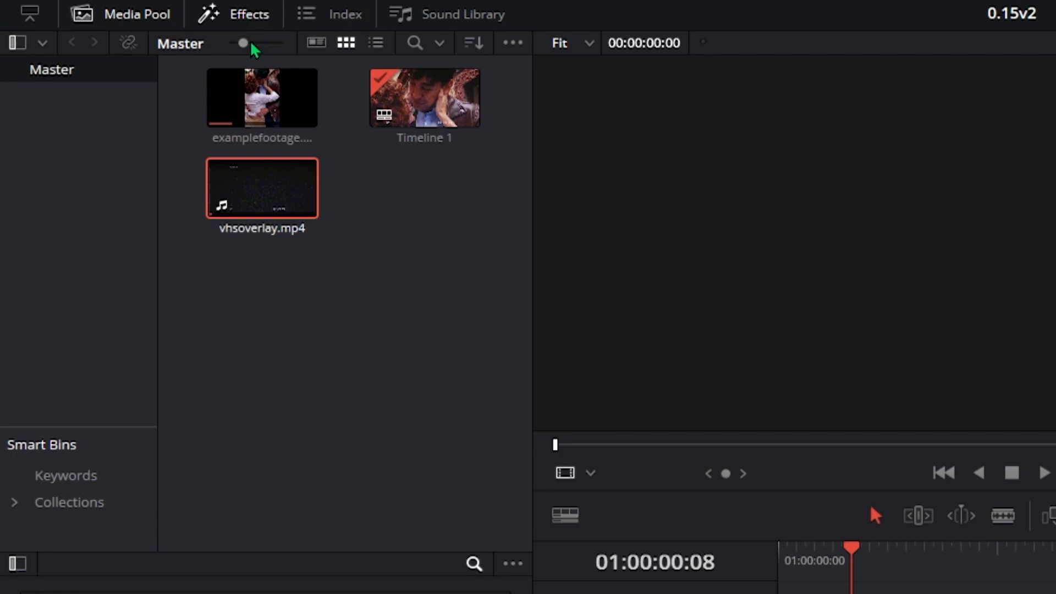
Find Scanlines via an effects search for 'scan' and apply it to examplefootage.mp4 on V1
left_click(248, 14)
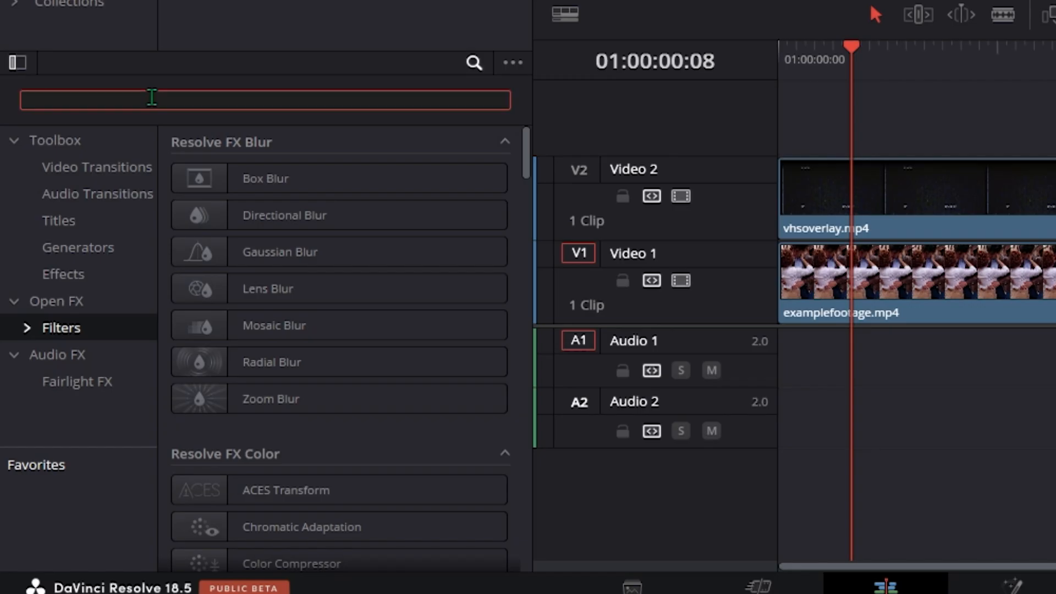
type("scan")
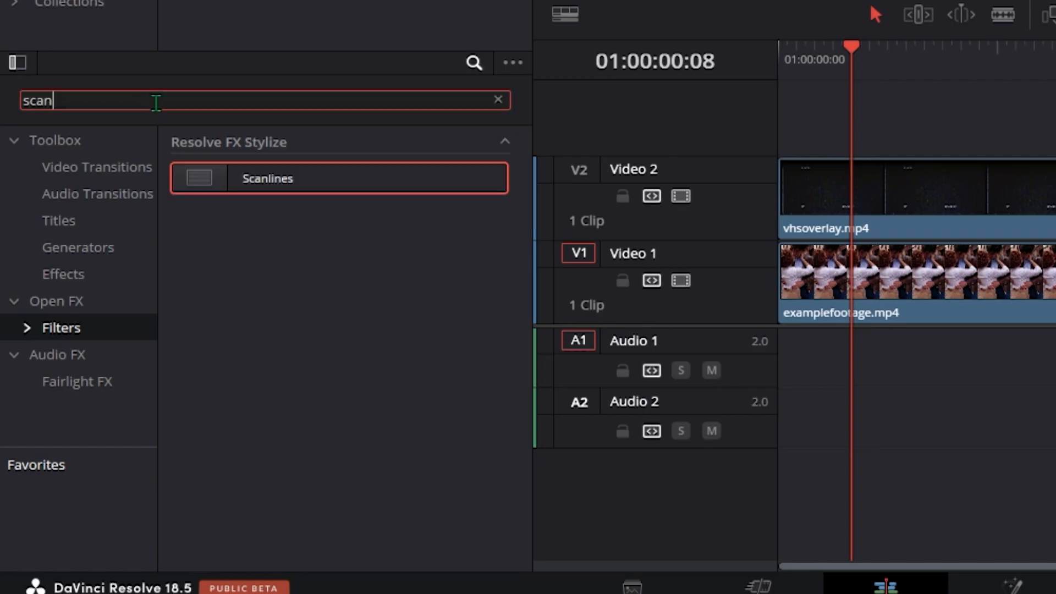
left_click_drag(267, 178, 863, 276)
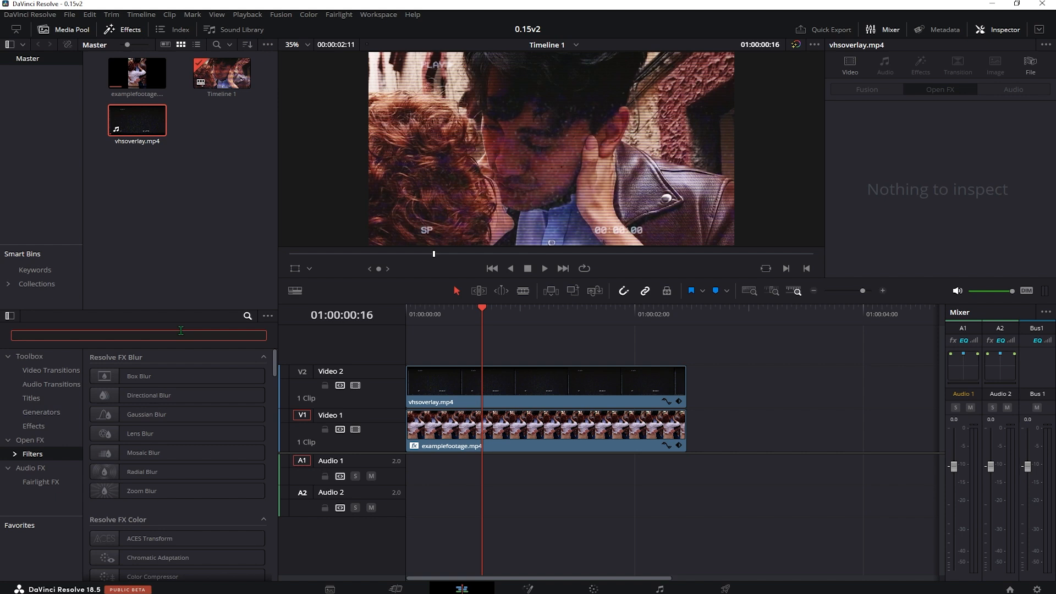
Apply JPEG Damage to the footage, raising Quality to about 13.3 and adjusting frequency scale
type("jpe")
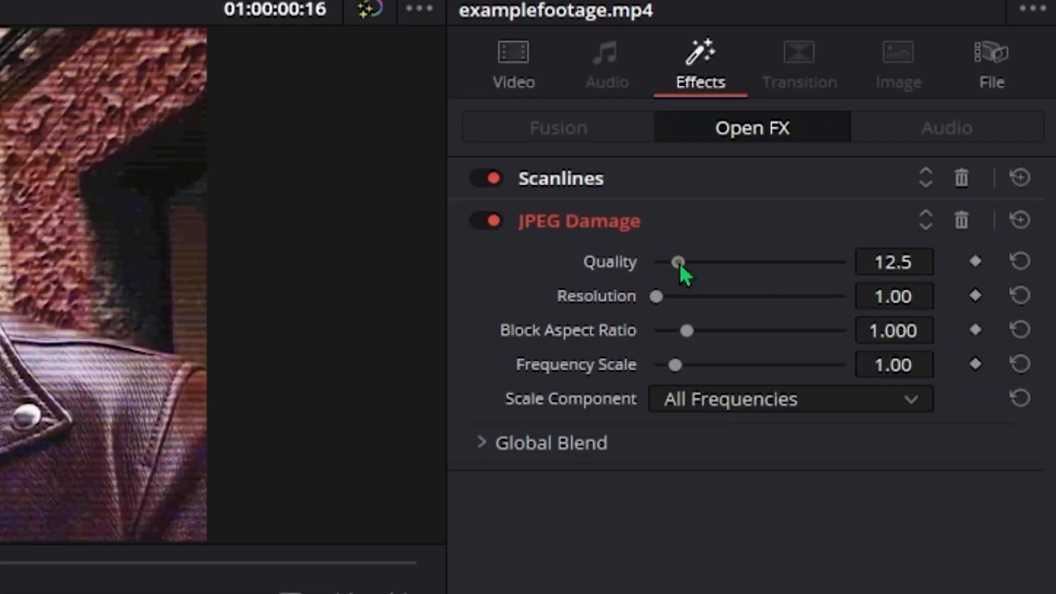
left_click_drag(679, 262, 682, 262)
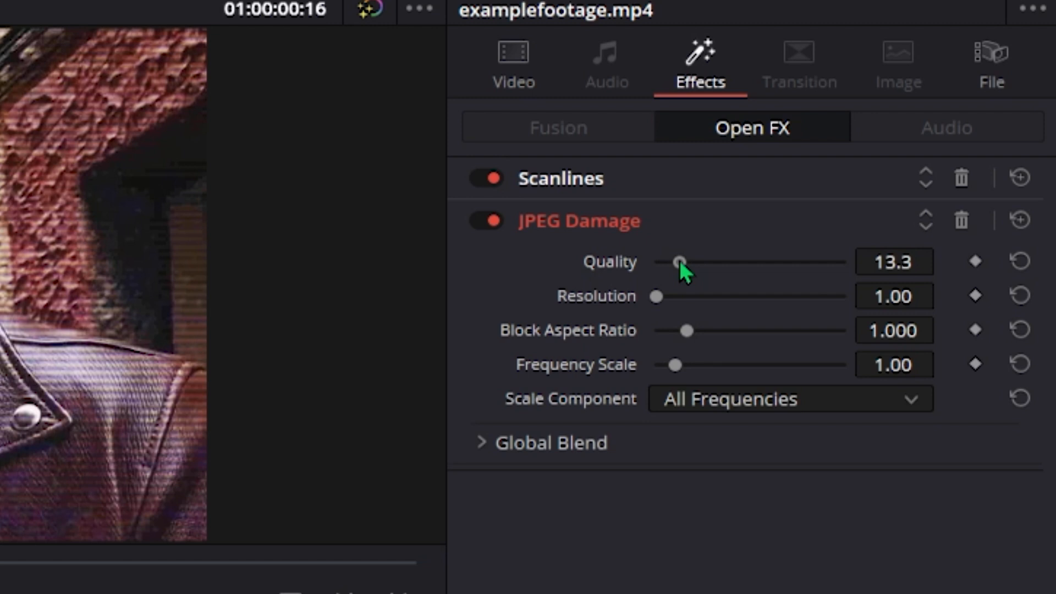
mouse_move(677, 372)
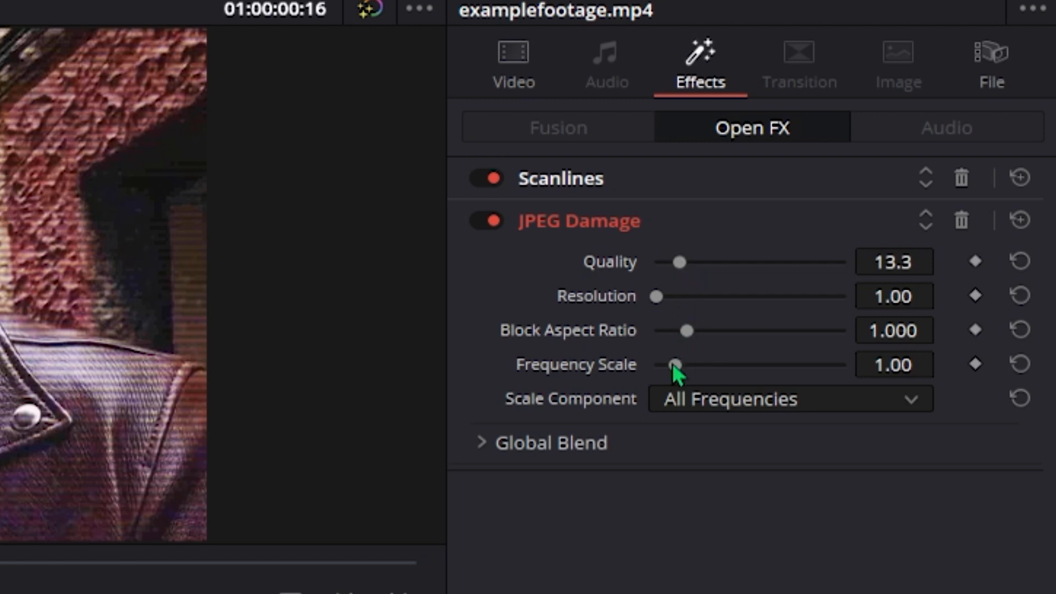
left_click_drag(673, 364, 704, 364)
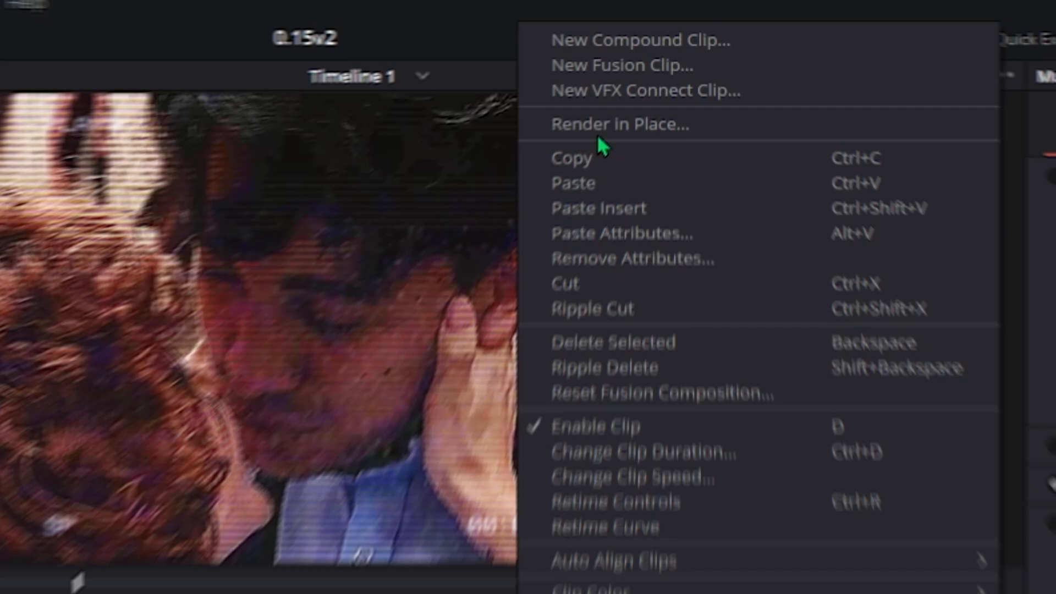
Merge both clips into a new compound clip named Compound Clip 1
left_click(641, 40)
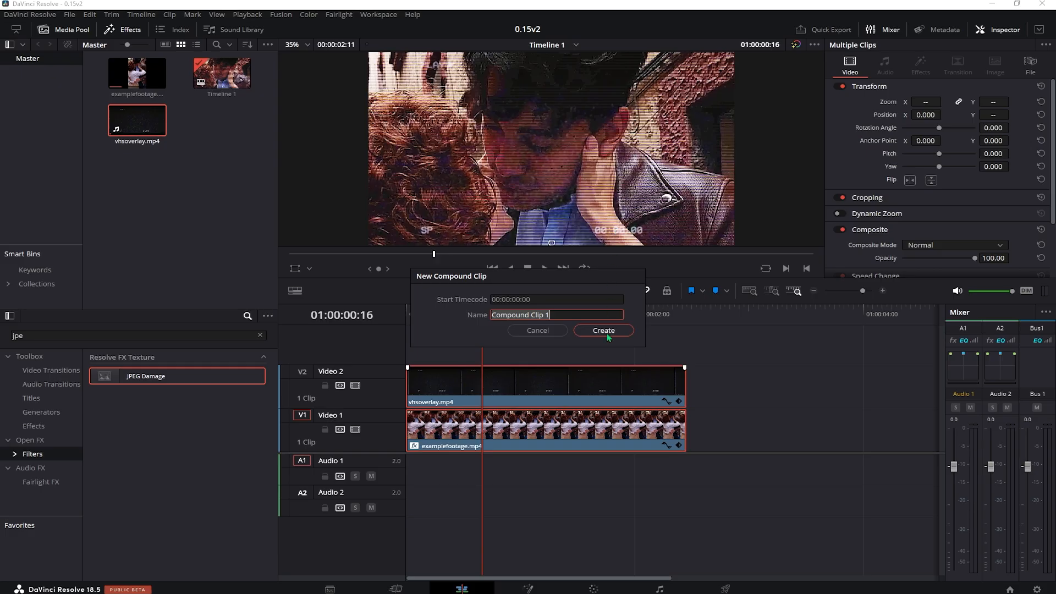
left_click(604, 330)
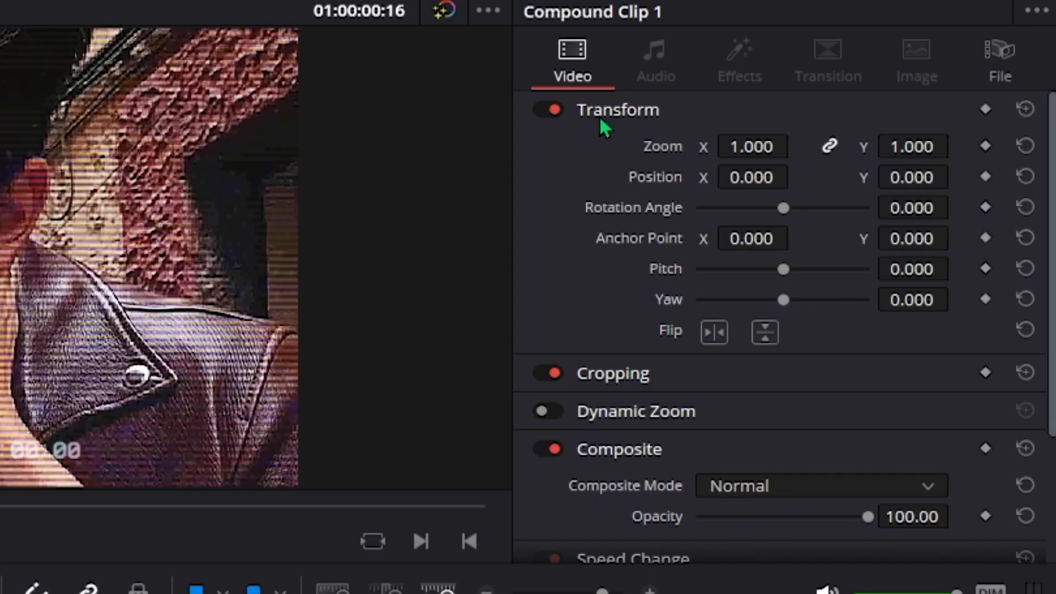
Set Compound Clip 1's Crop Left and Crop Right to 250 for a 4:3 frame
left_click(617, 110)
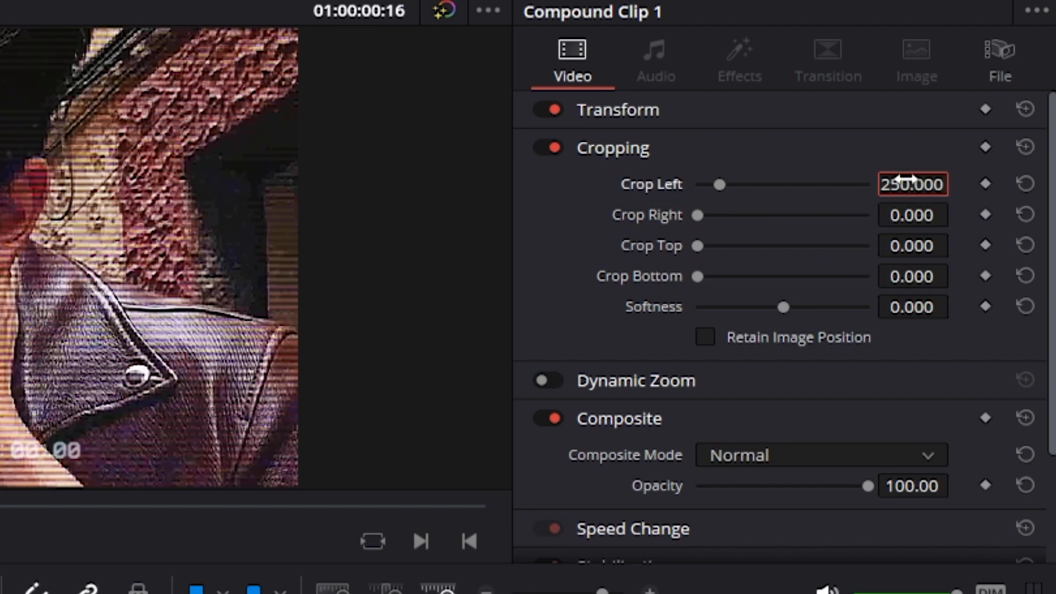
left_click(912, 215)
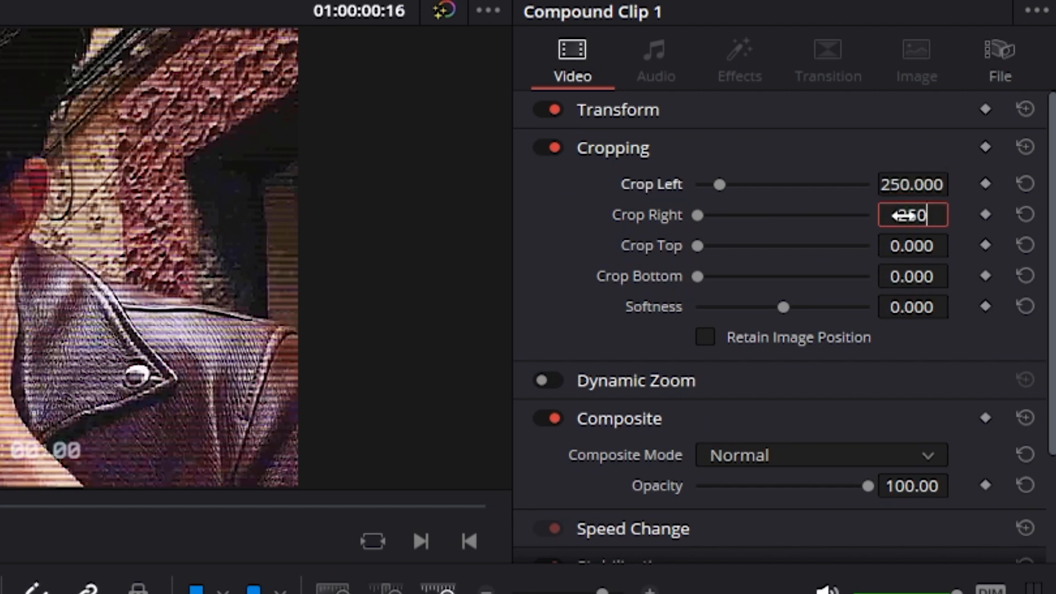